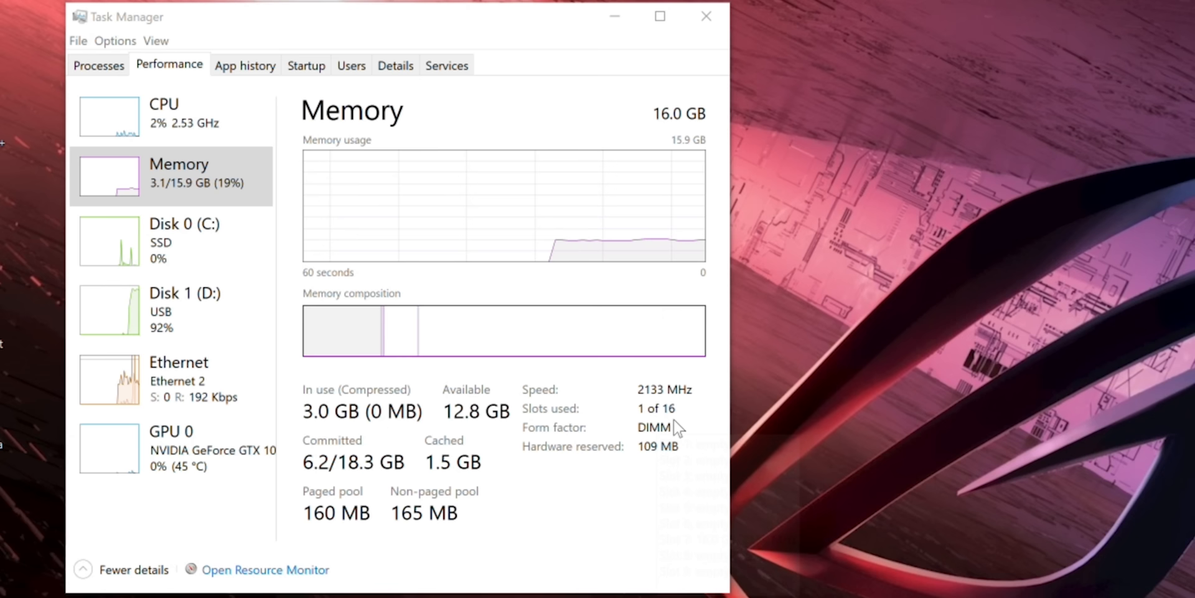
- Bring up the CPU utilization graph's context menu at its Change graph to options
right_click(503, 248)
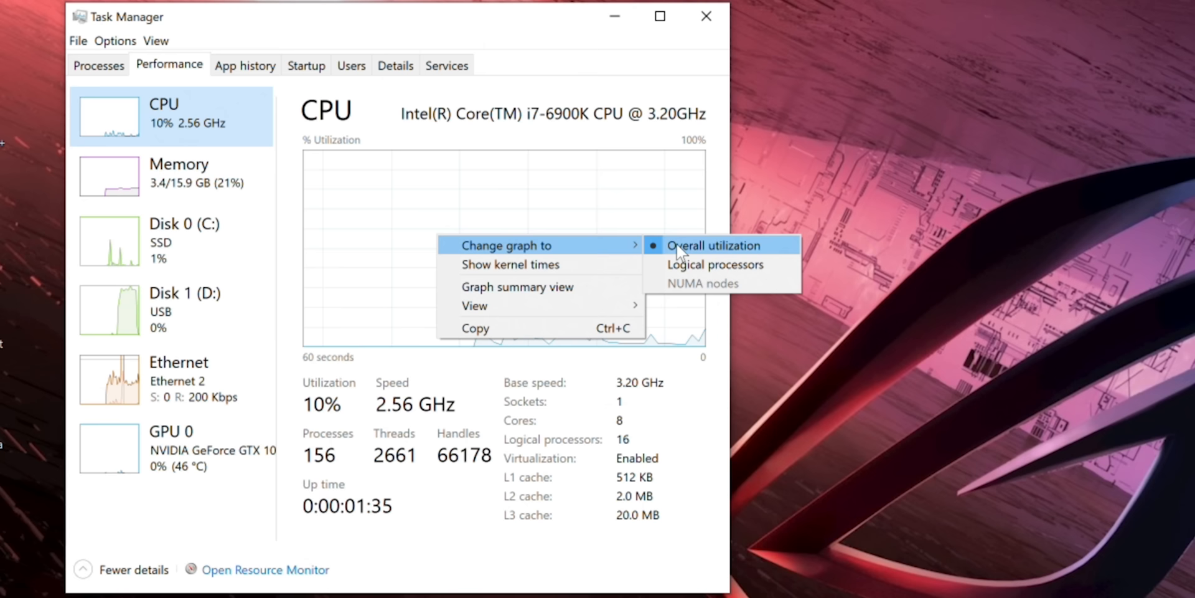